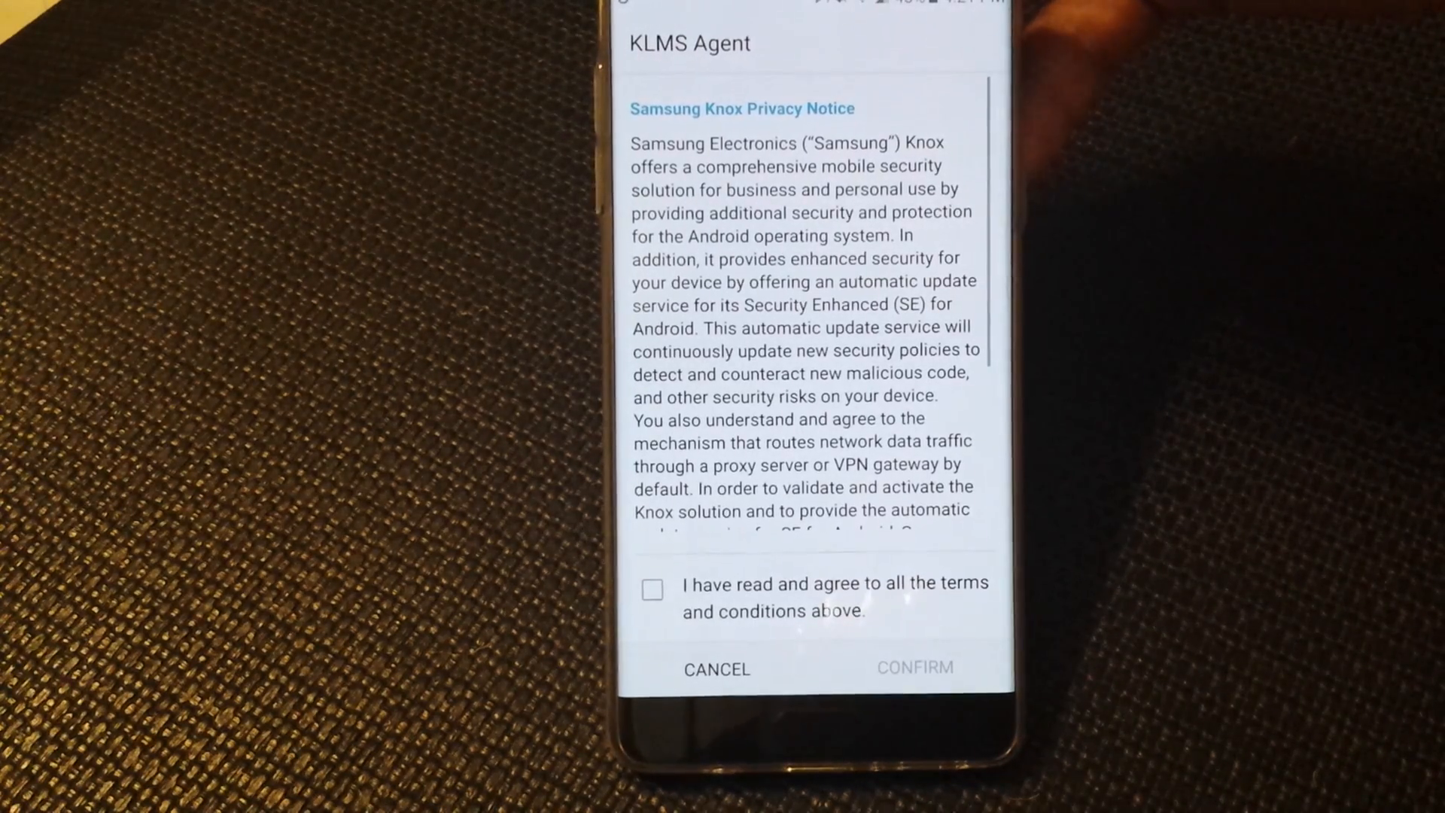
# Agree to the Samsung Knox privacy terms and confirm in KLMS Agent.
pyautogui.click(652, 590)
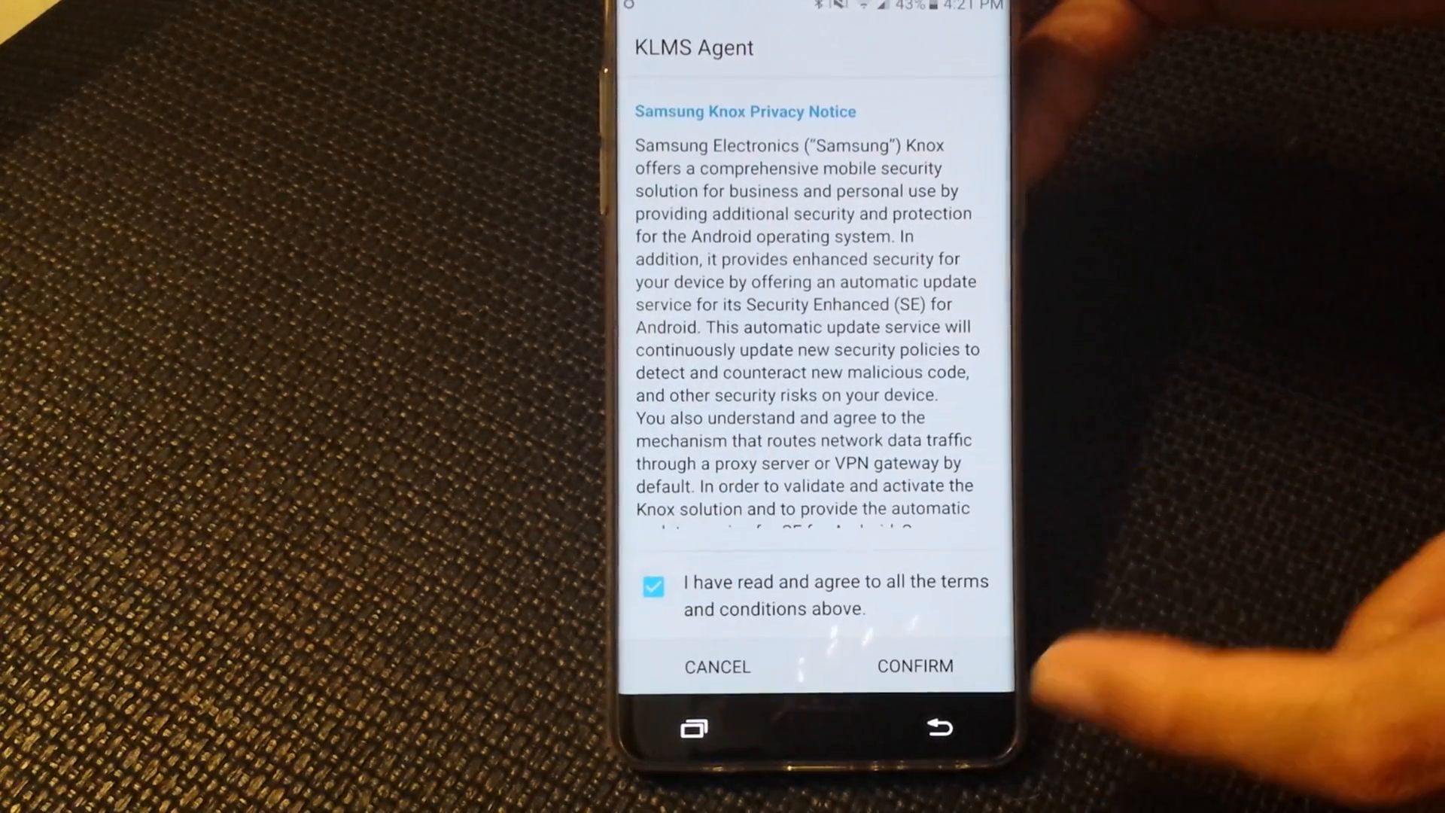
pyautogui.click(913, 667)
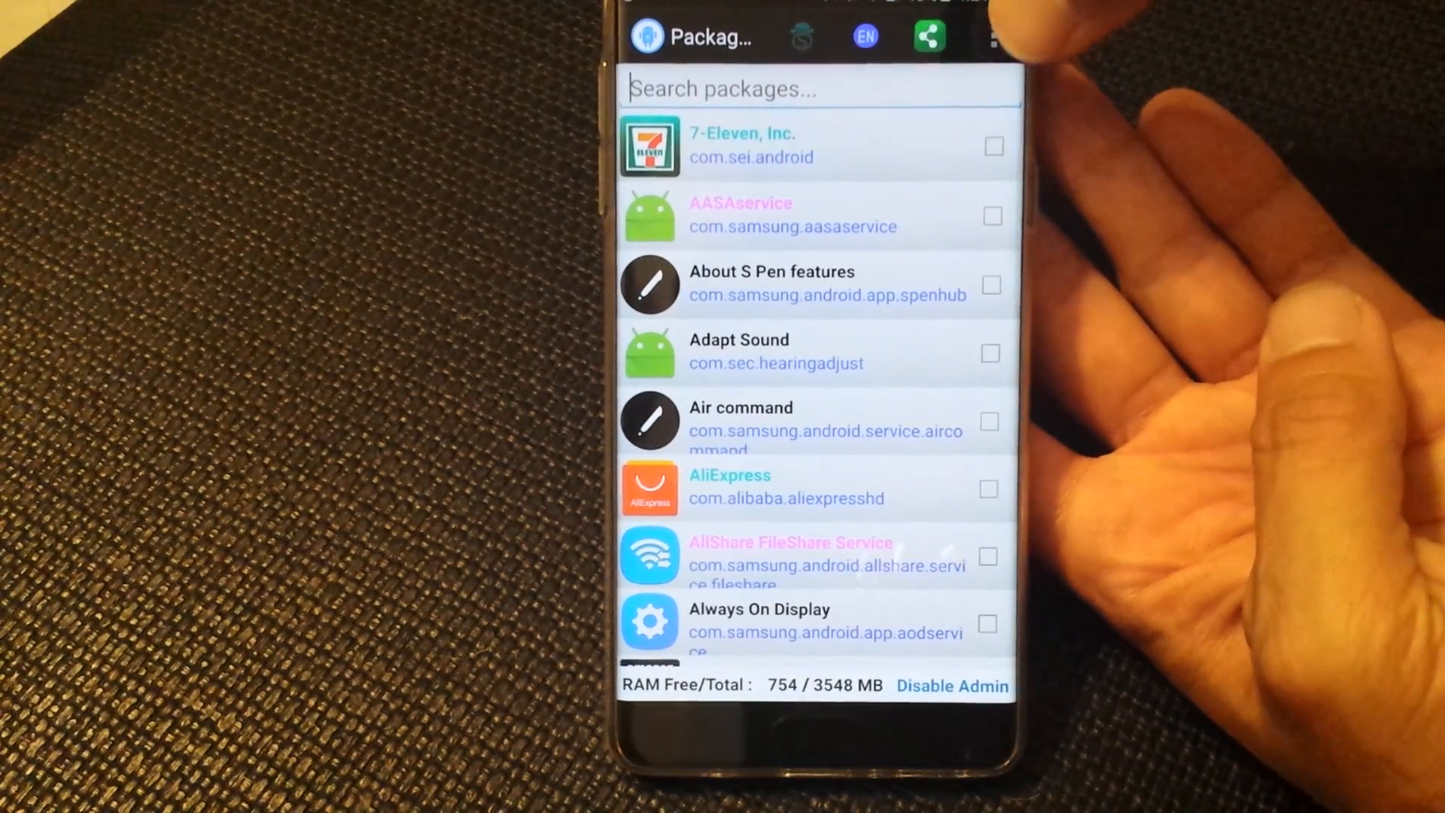
pyautogui.click(990, 36)
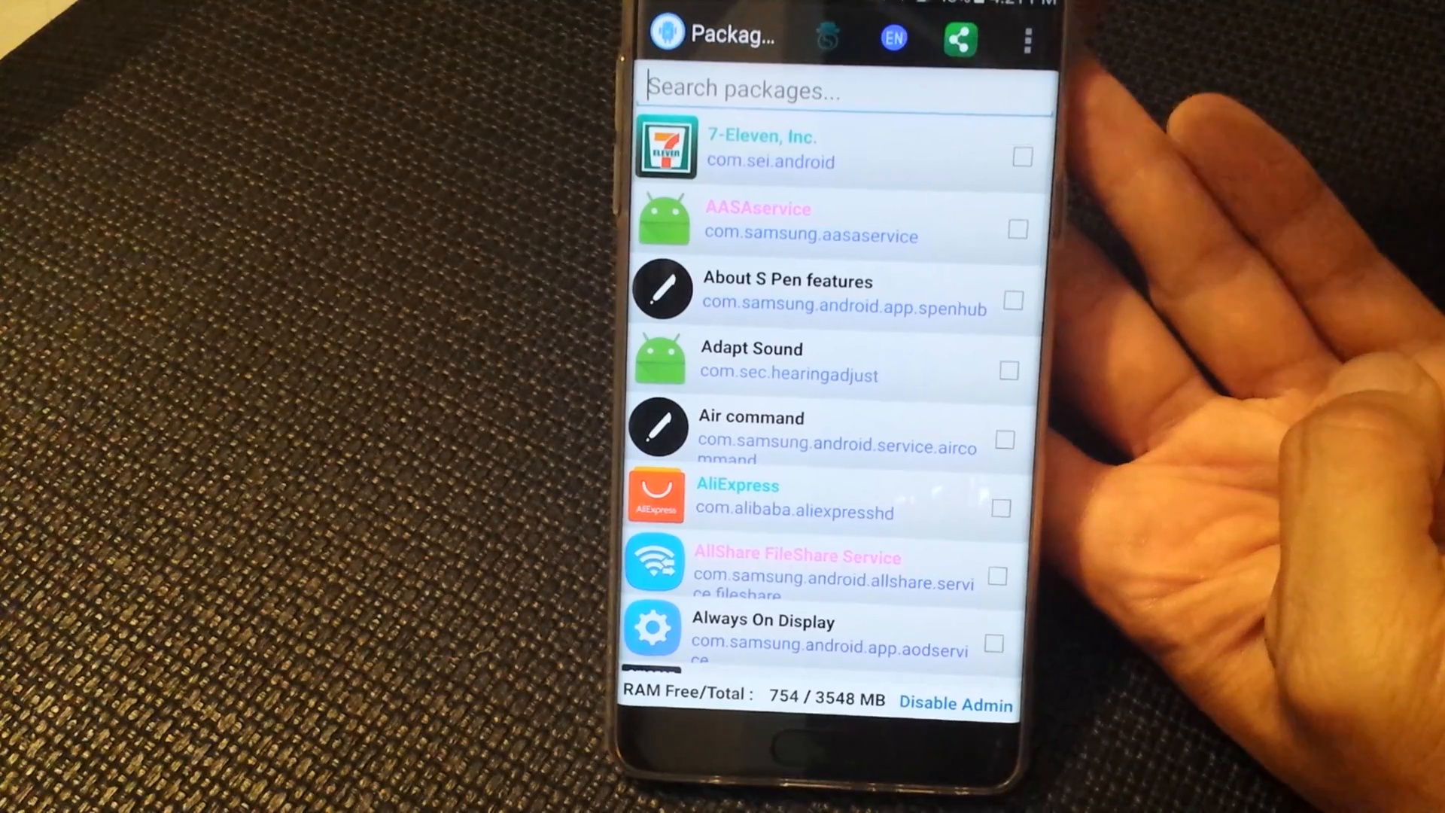
pyautogui.click(1025, 39)
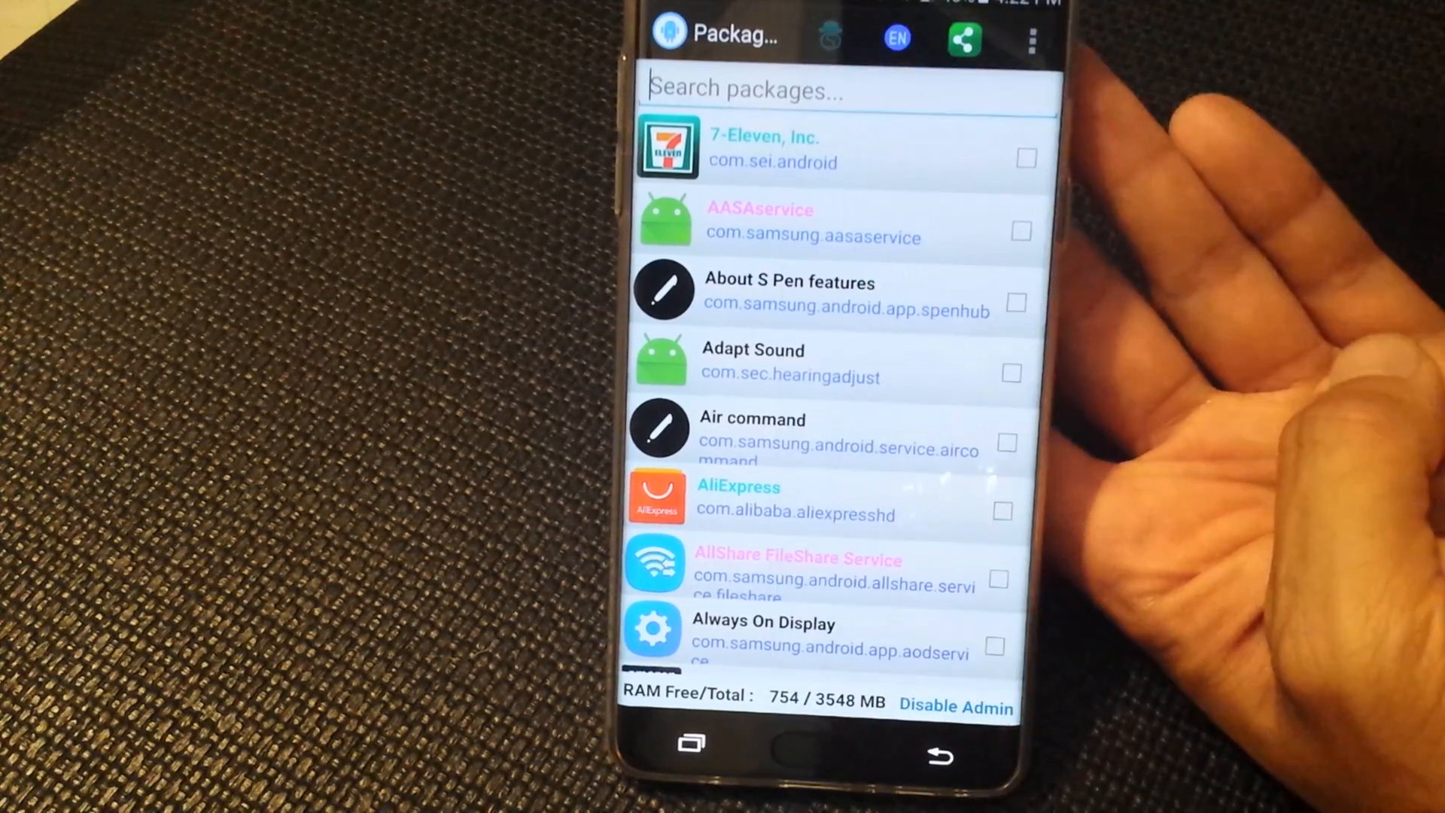
# Tick the ANT + DUT, ANT+ HAL service and ANT+ Plugins Service packages to disable them.
pyautogui.scroll(-3)
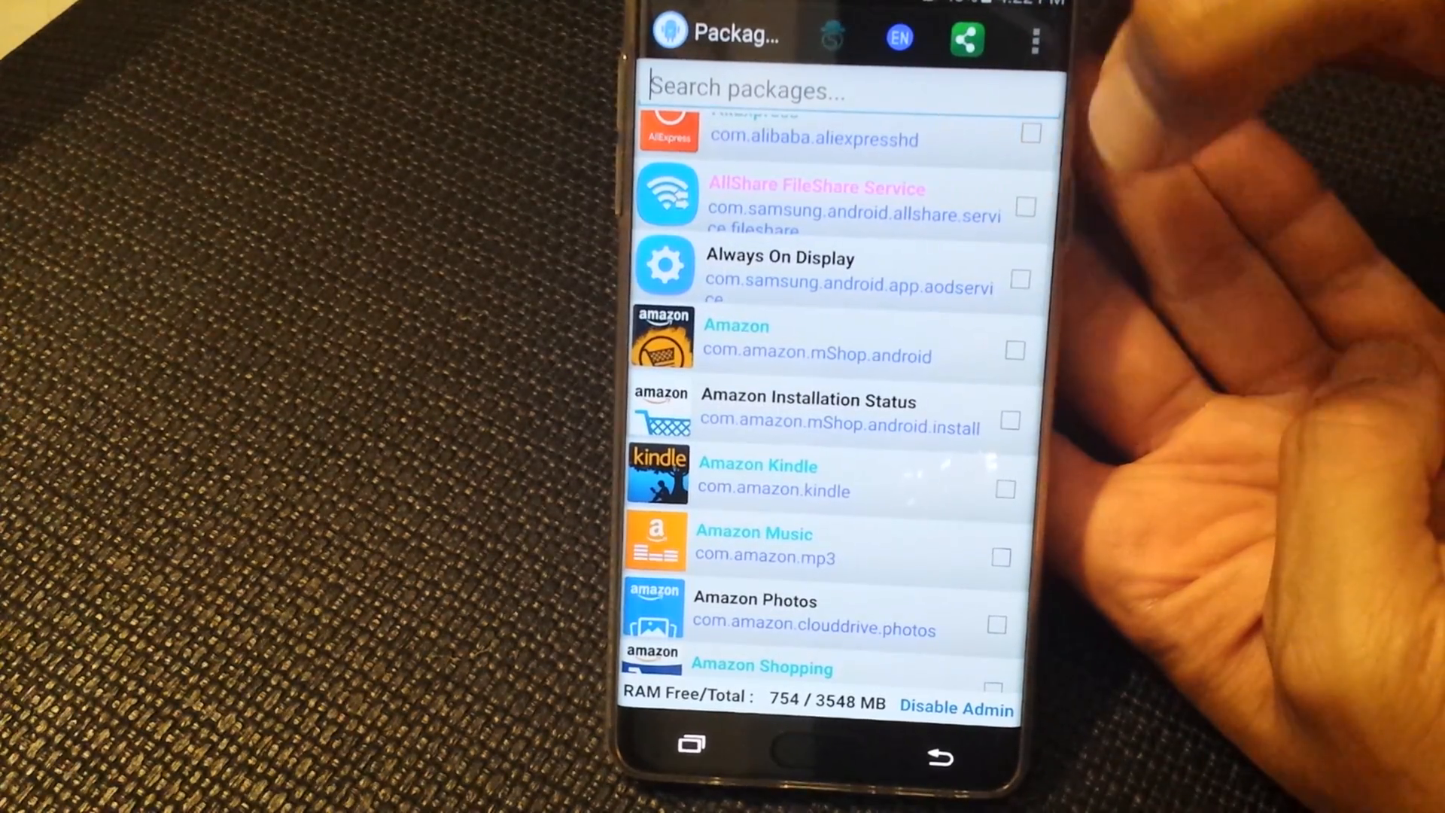
pyautogui.scroll(3)
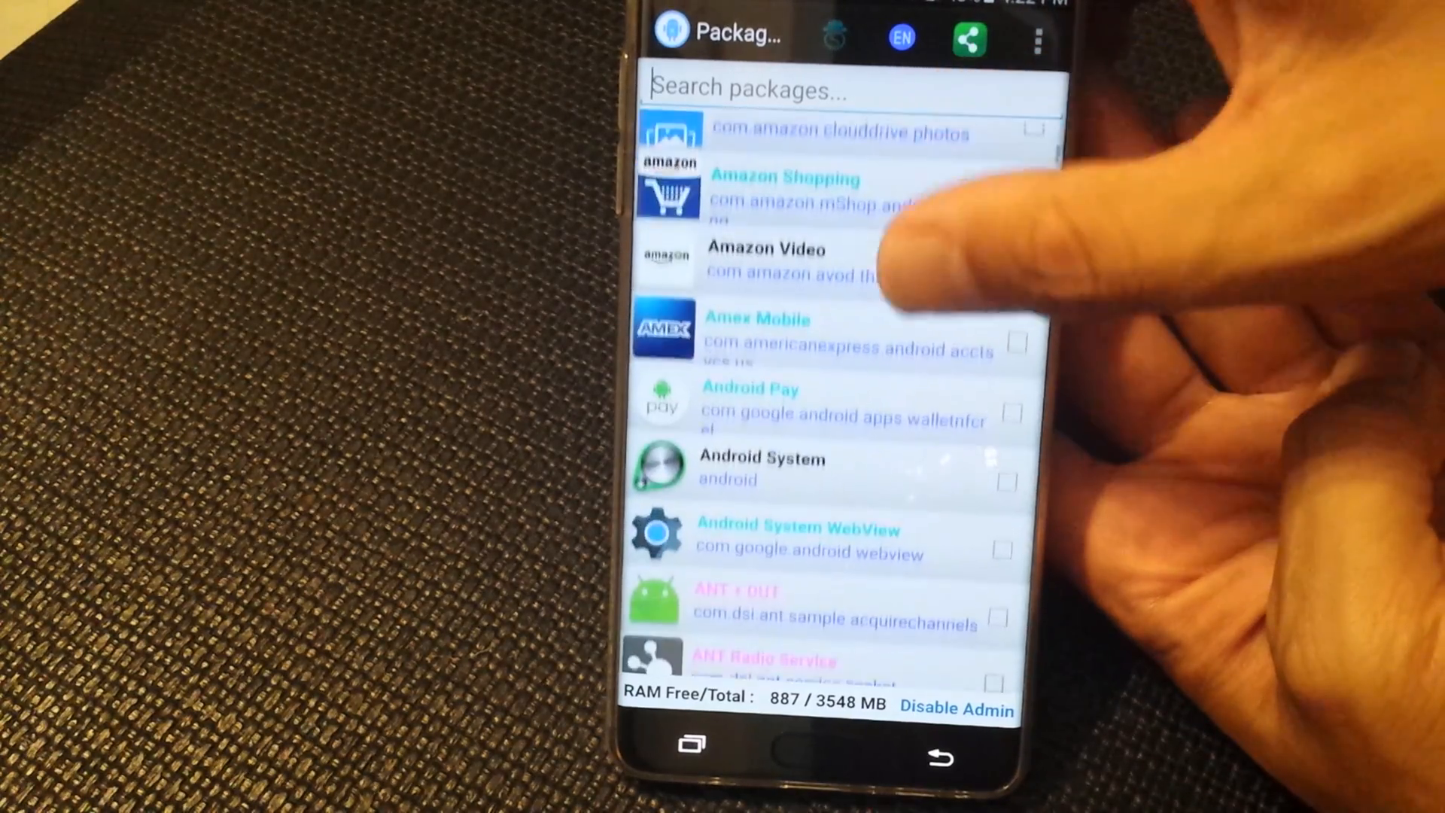
pyautogui.scroll(-3)
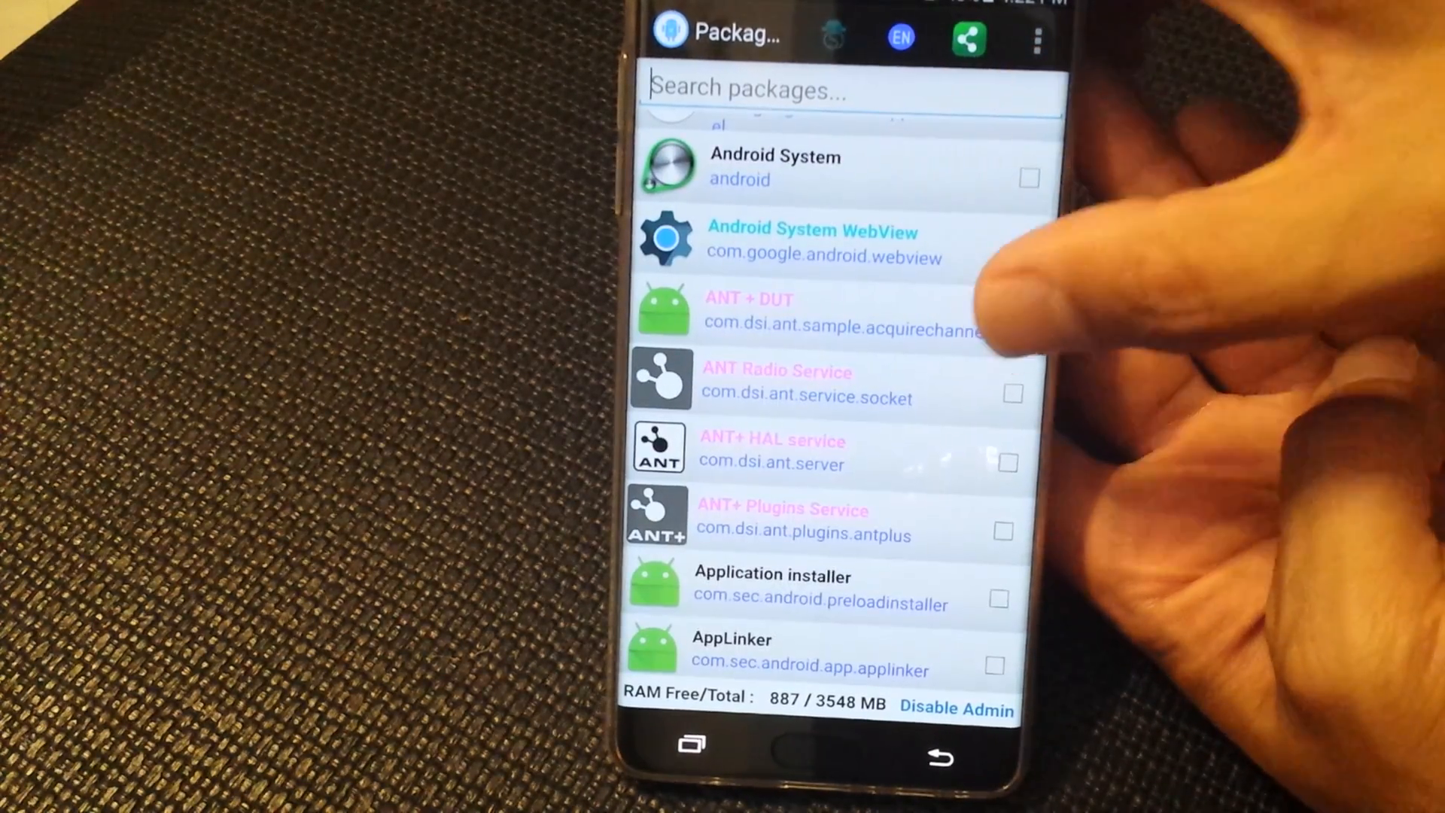
pyautogui.click(1008, 464)
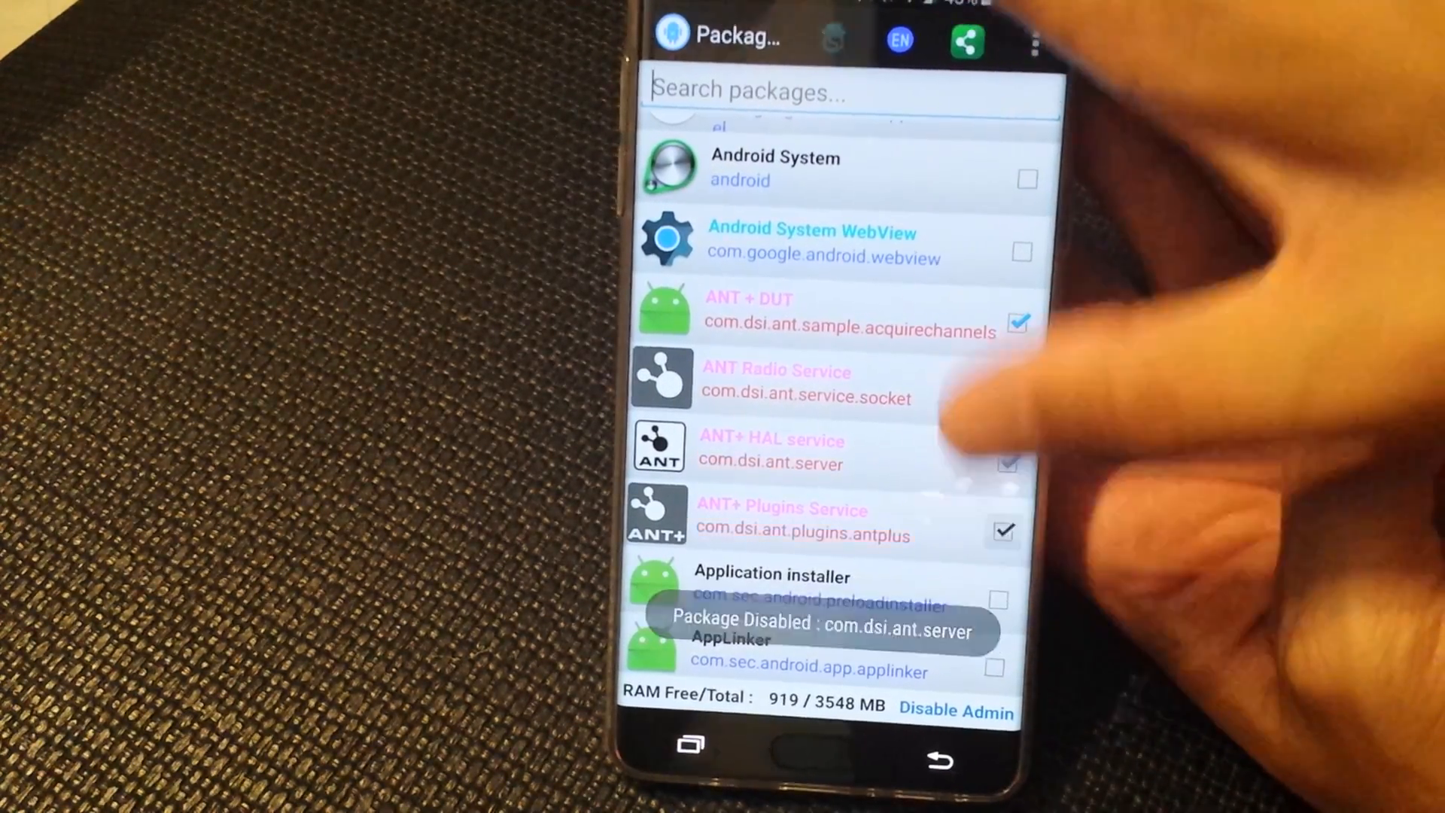
pyautogui.scroll(-3)
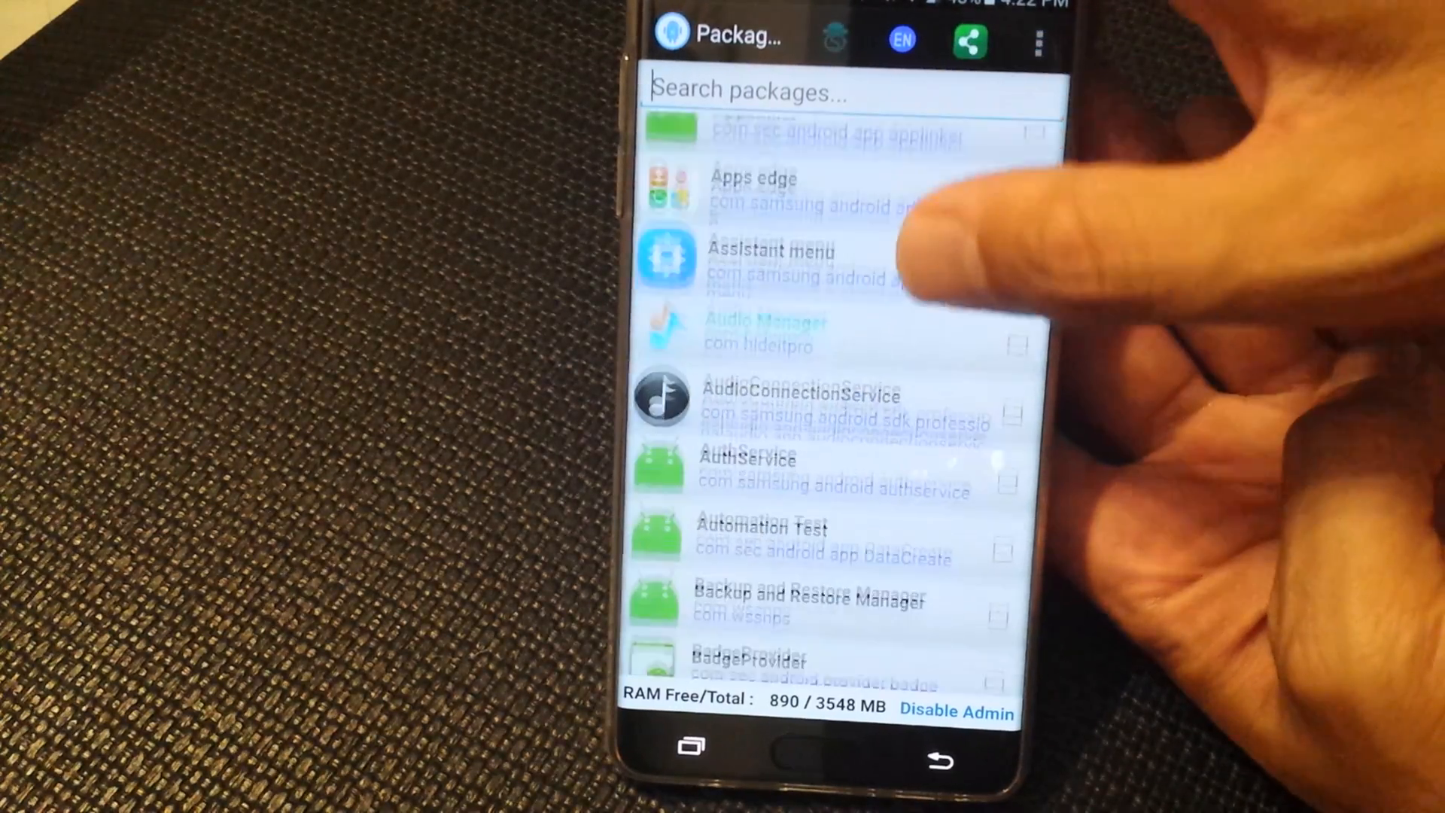
pyautogui.scroll(3)
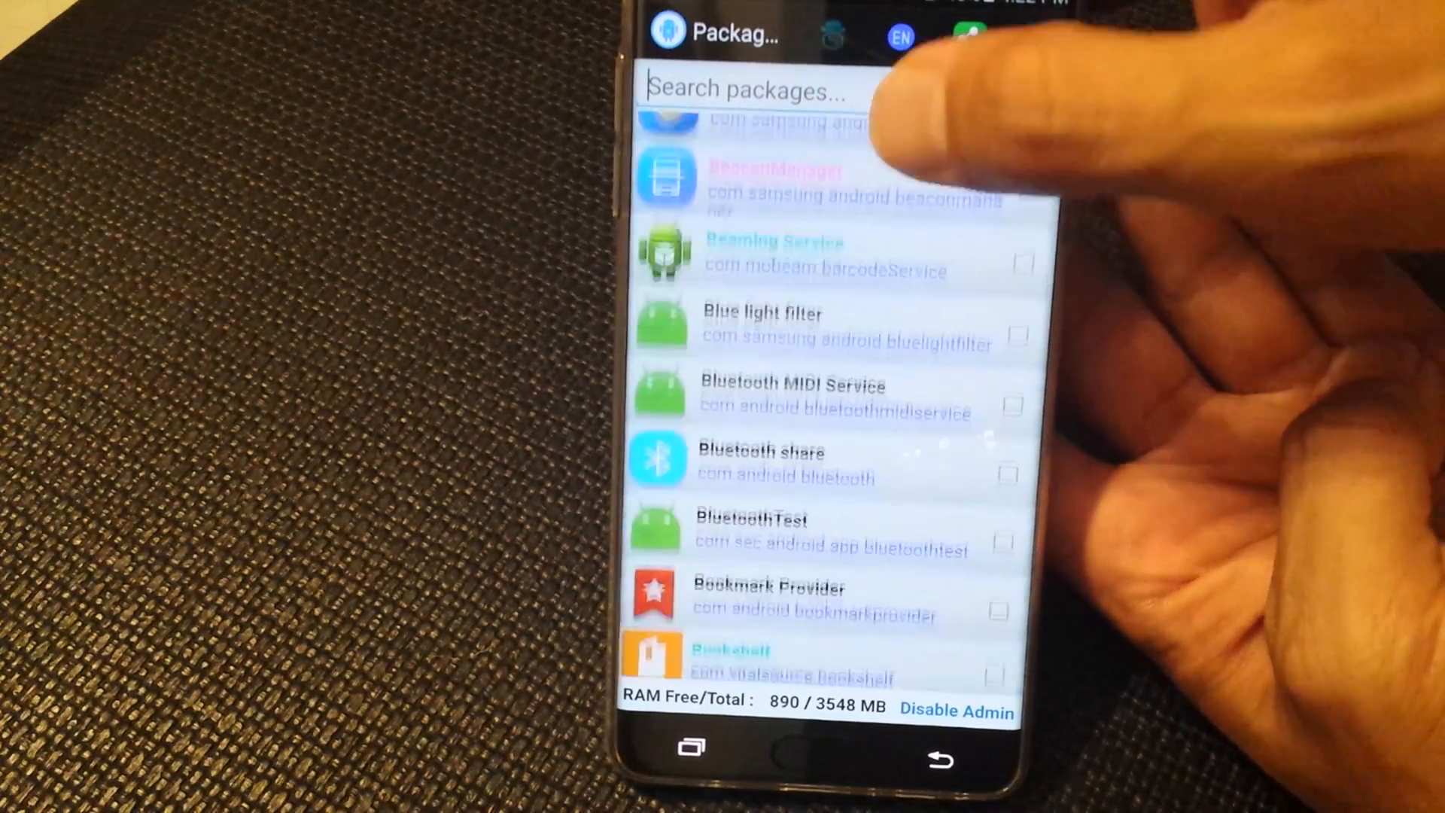
pyautogui.scroll(3)
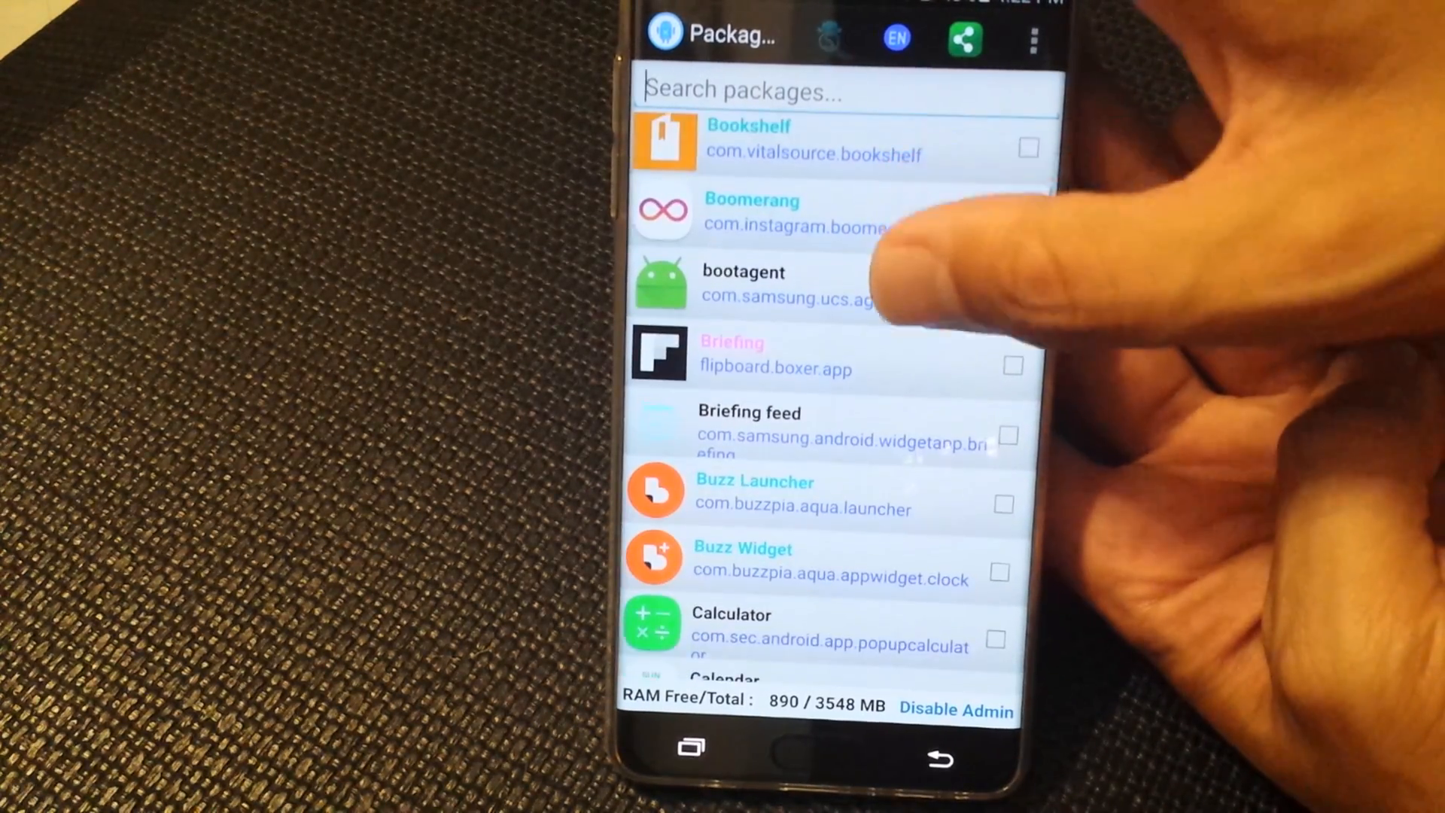
pyautogui.scroll(3)
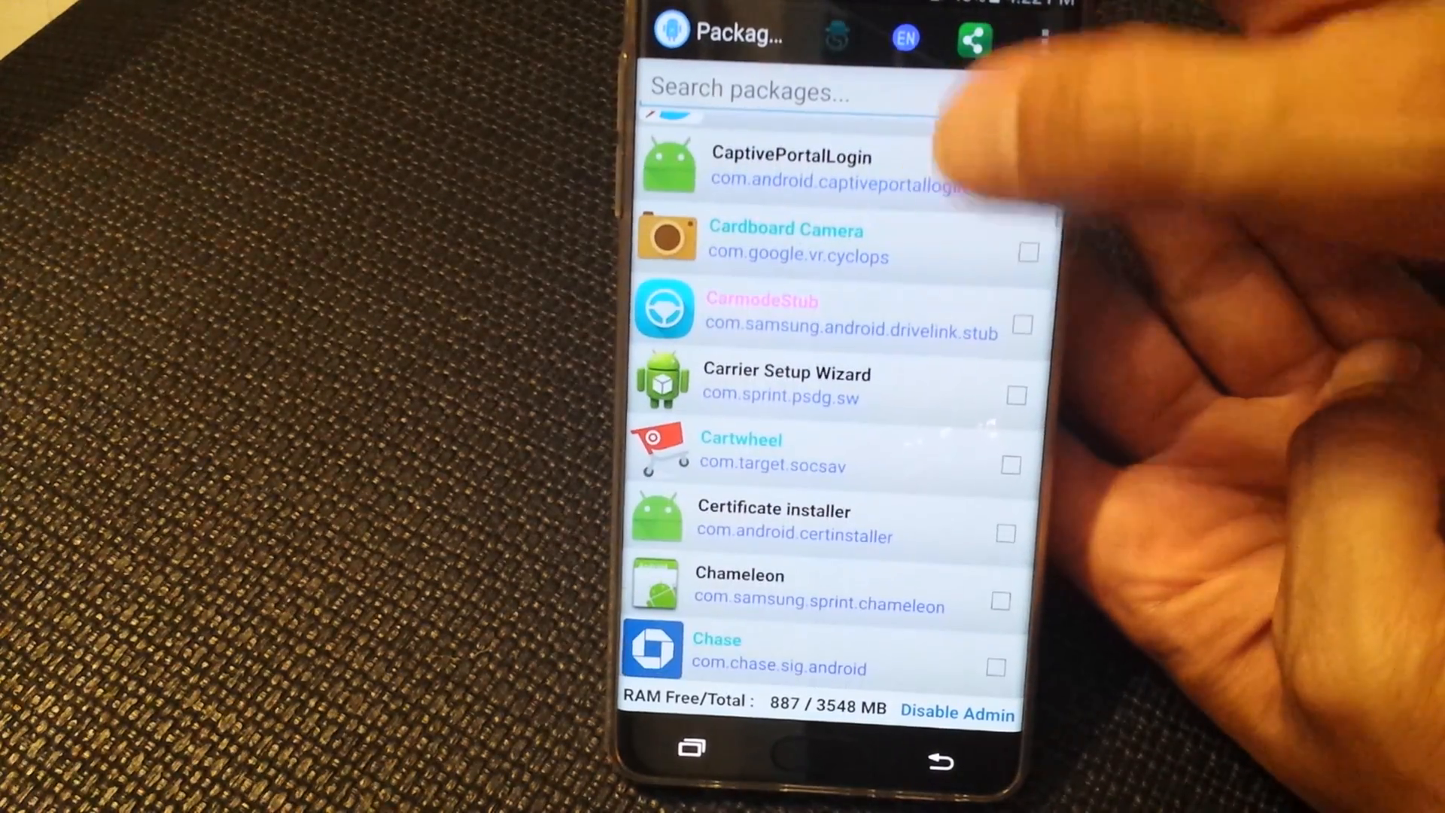
# Tick the CoolEUKor font package to disable it, scrolling through the package list.
pyautogui.click(1020, 323)
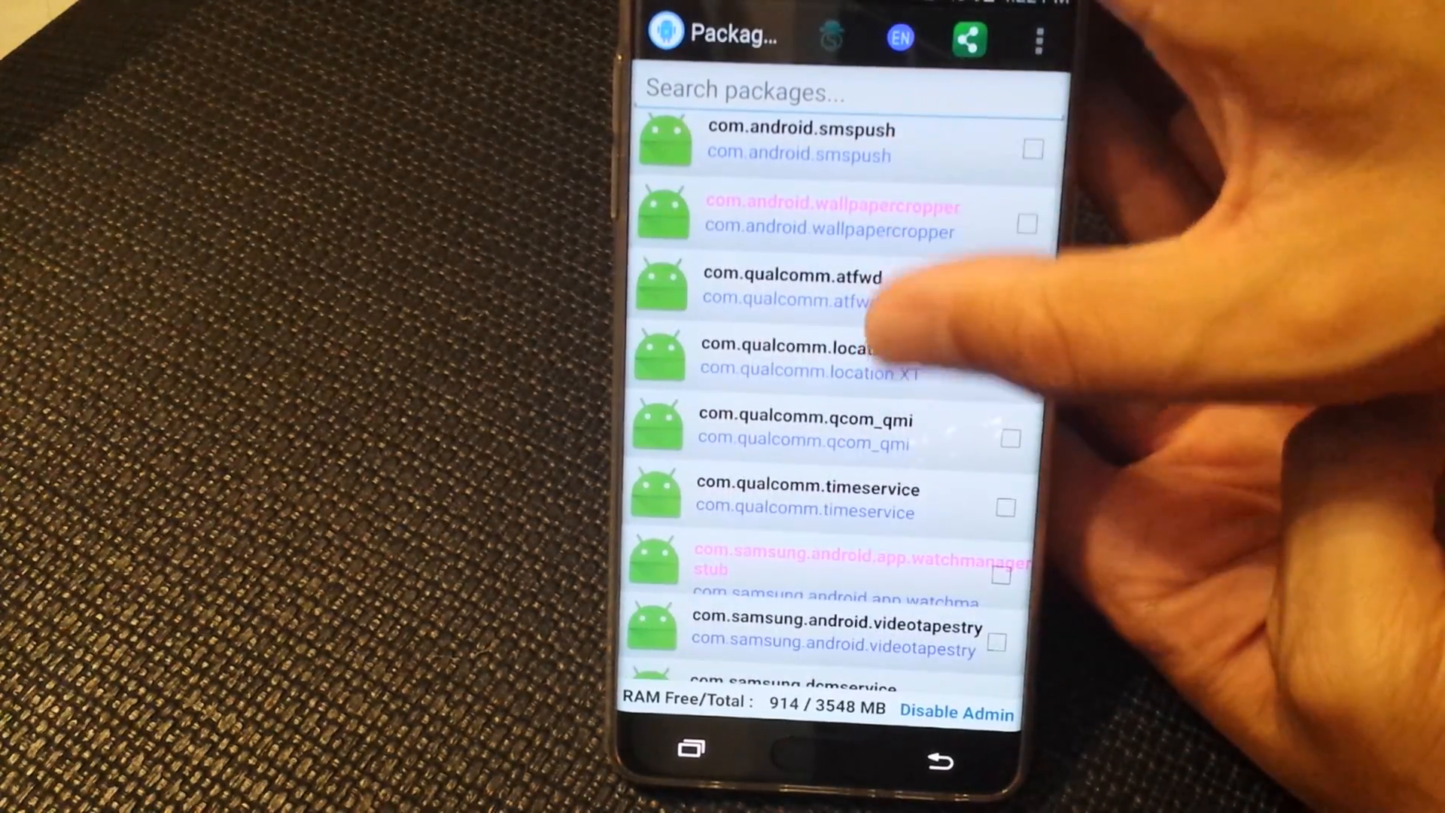
pyautogui.scroll(-3)
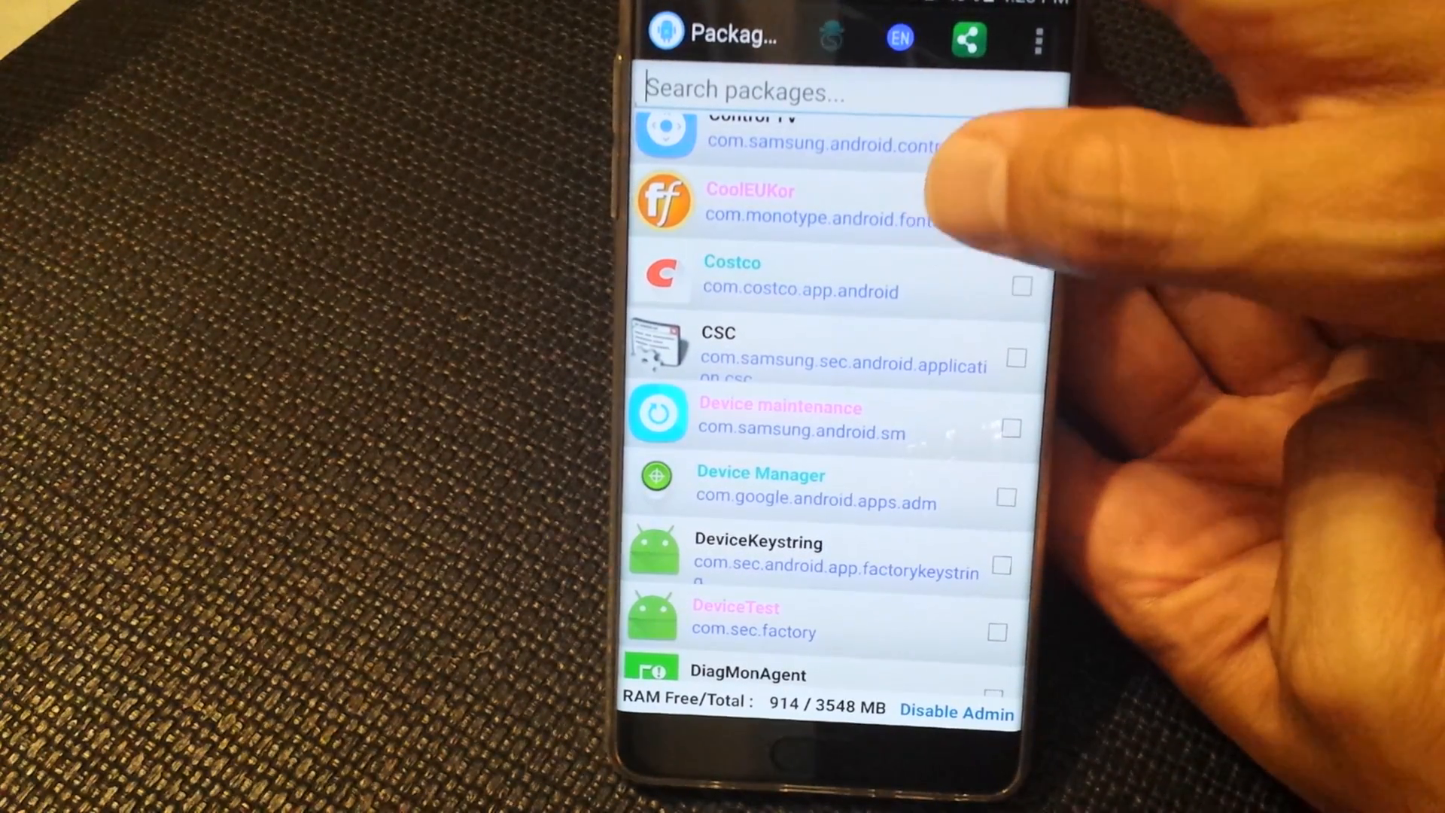
pyautogui.scroll(-3)
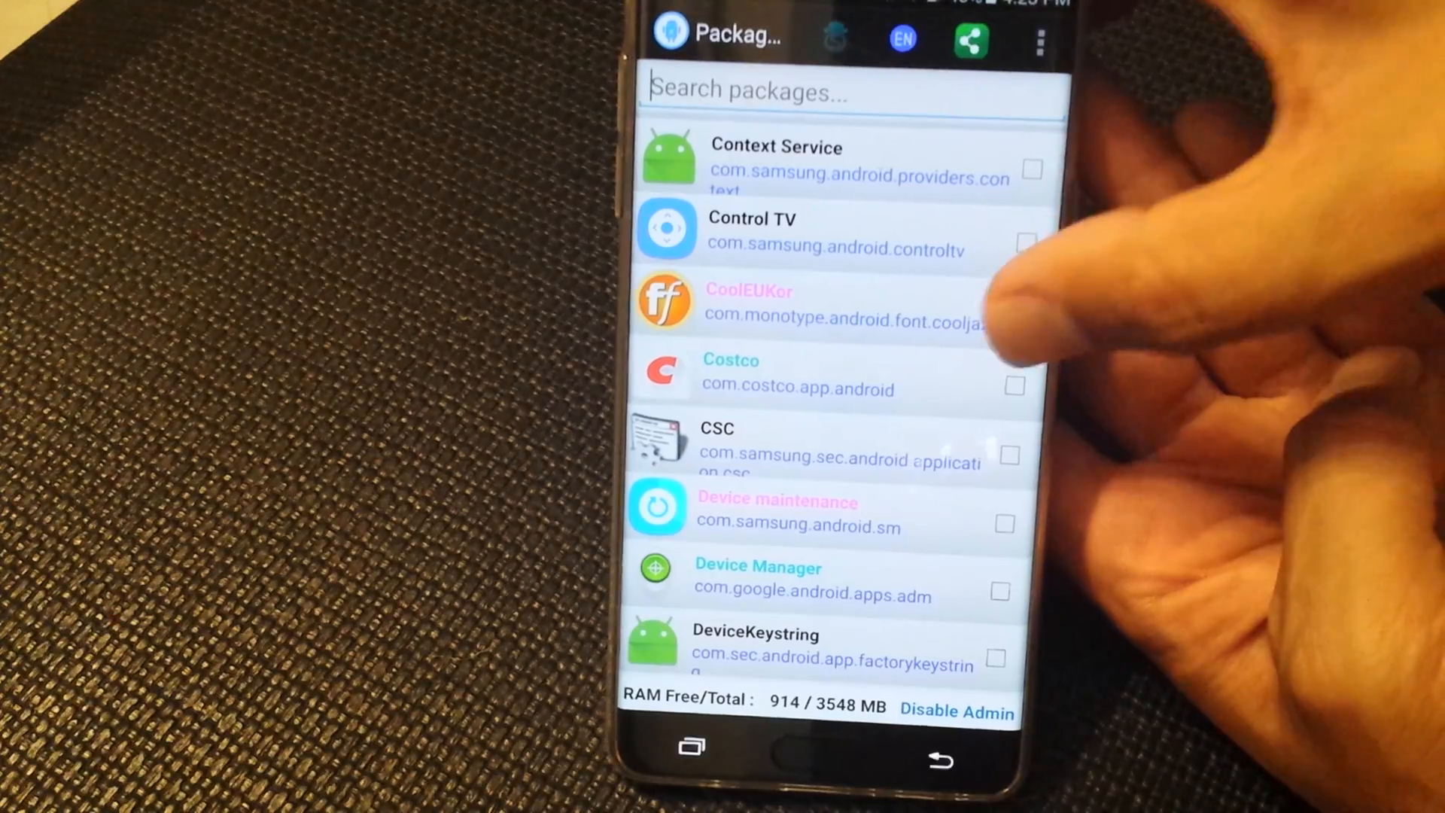
pyautogui.scroll(3)
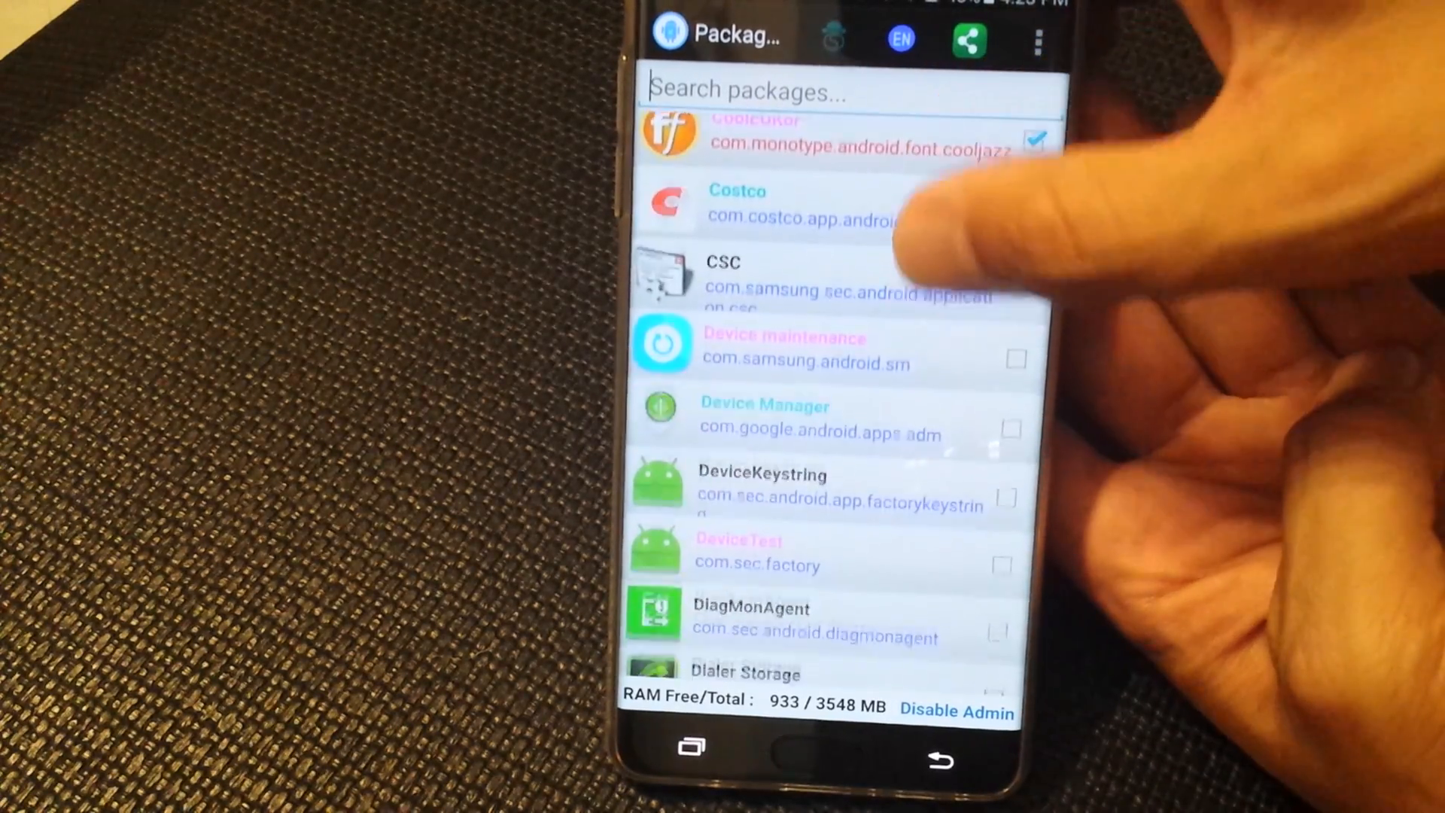
pyautogui.scroll(-3)
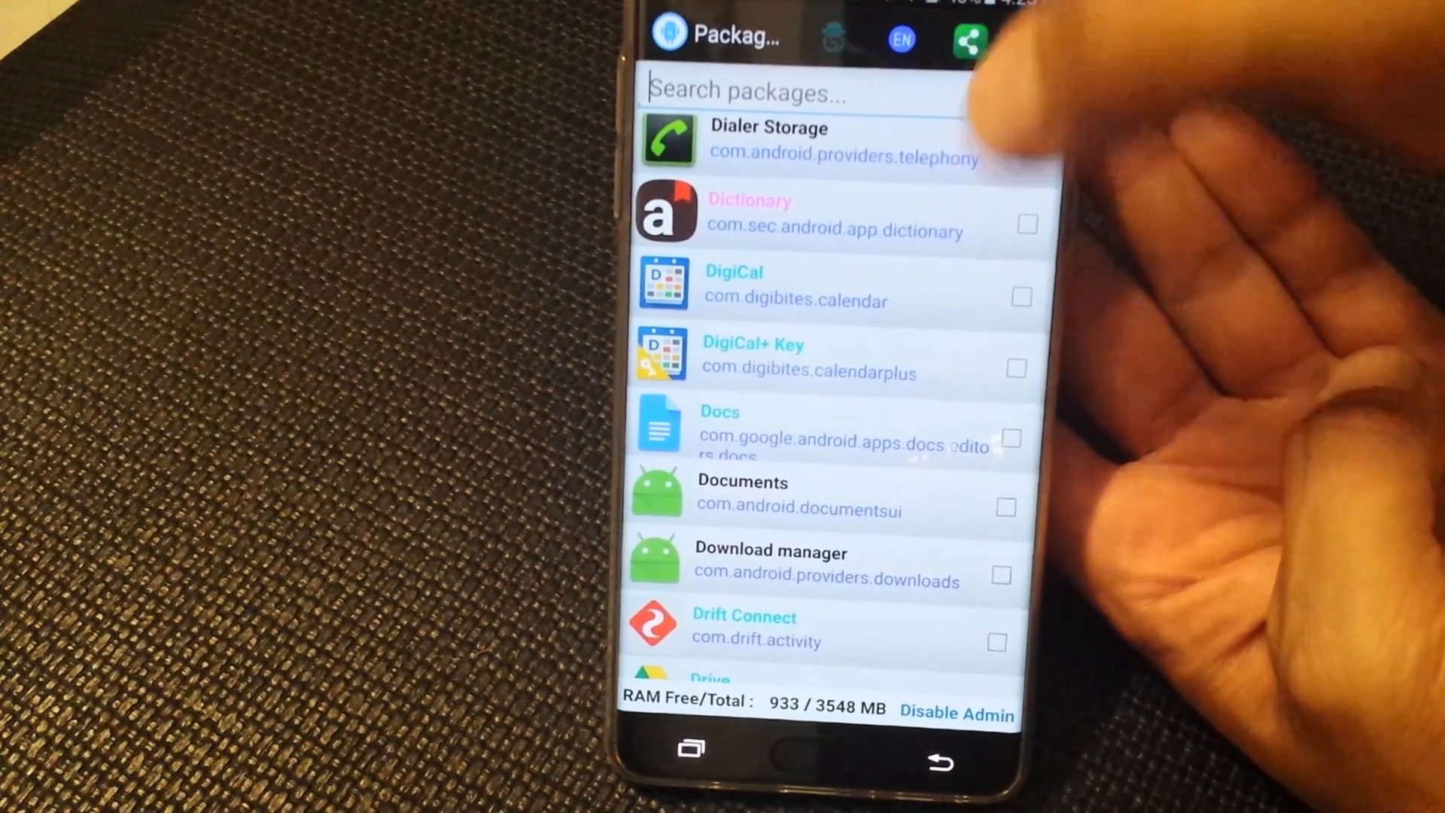
pyautogui.scroll(-3)
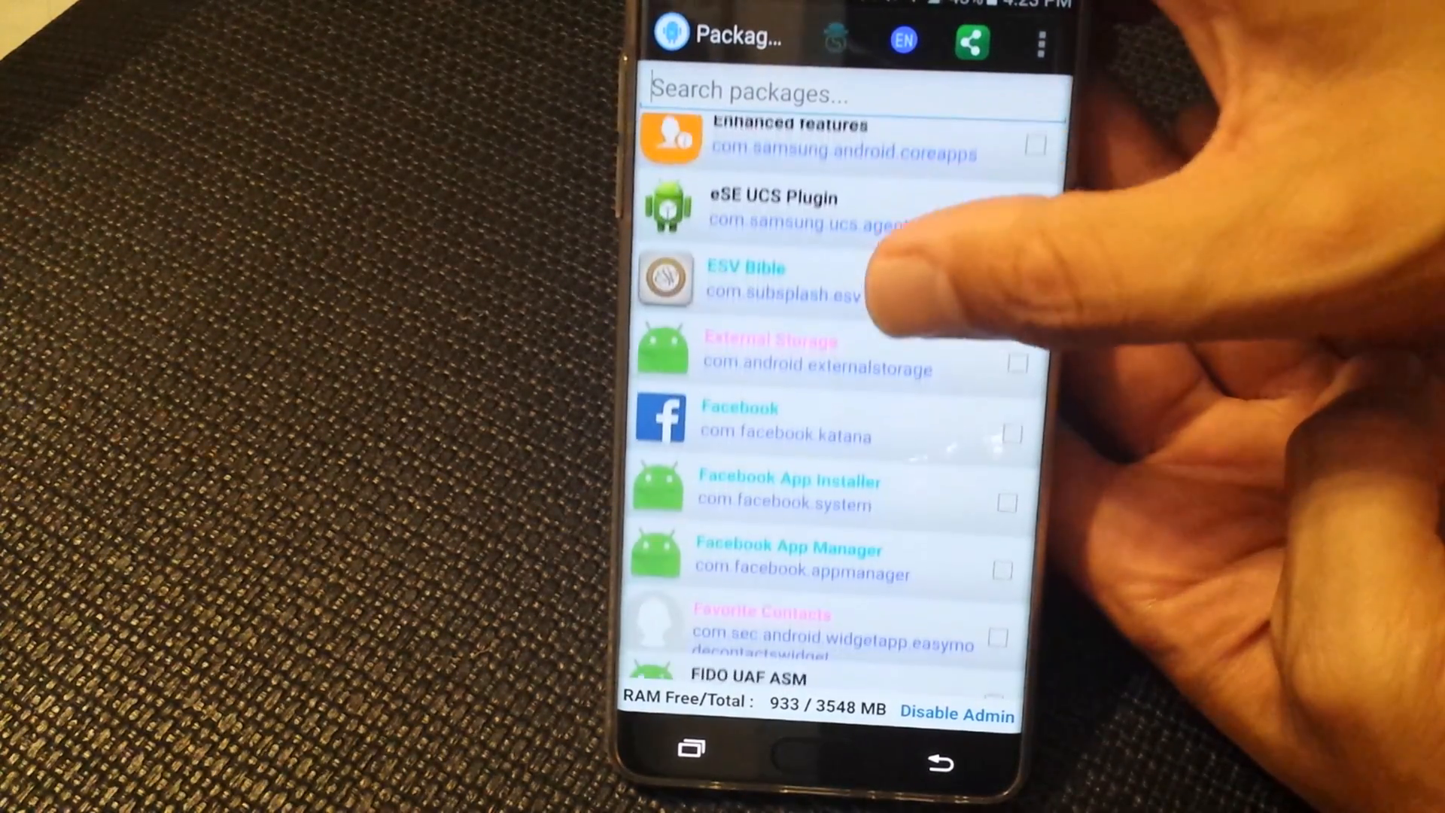
pyautogui.scroll(-3)
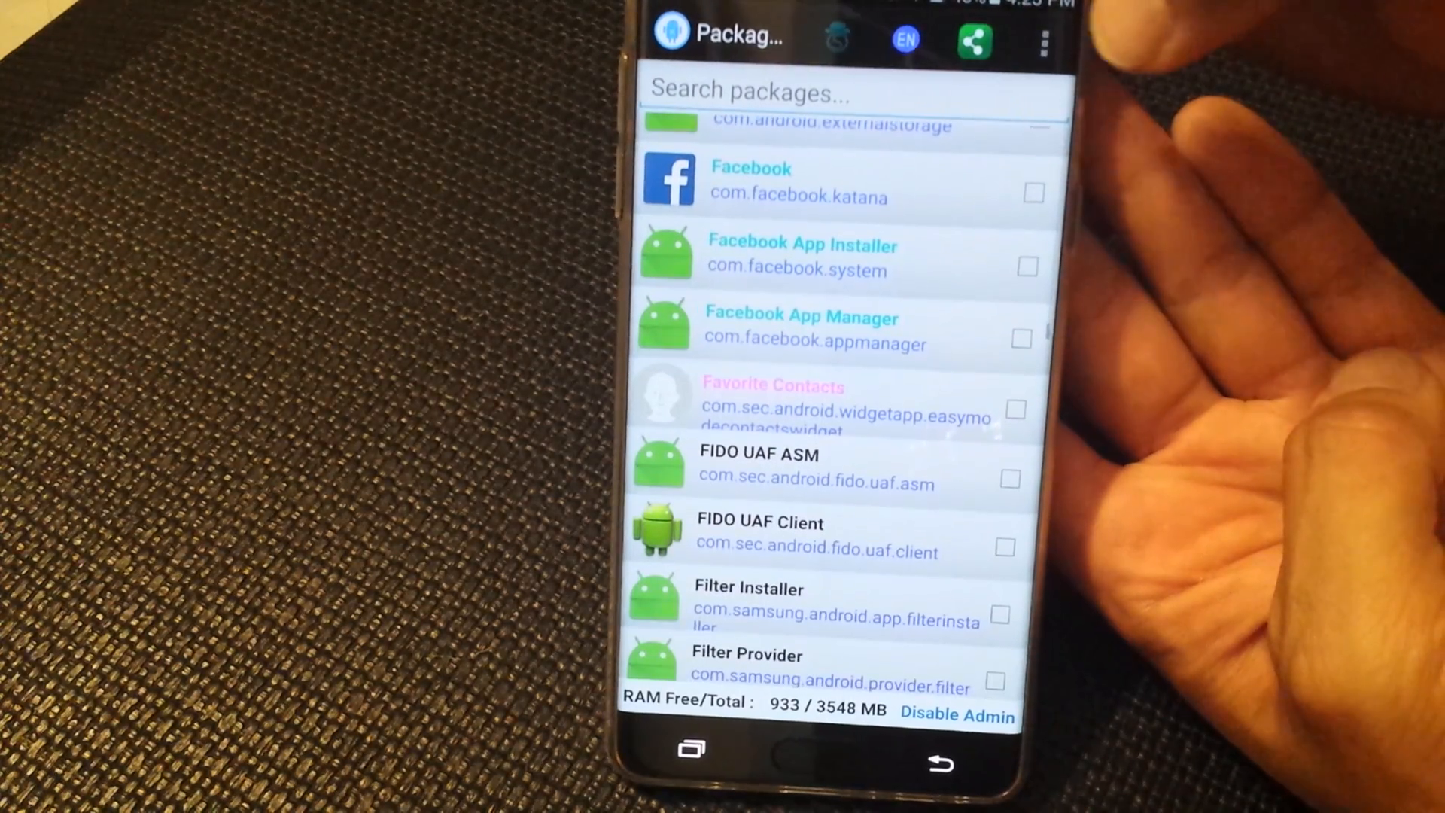
pyautogui.click(1042, 41)
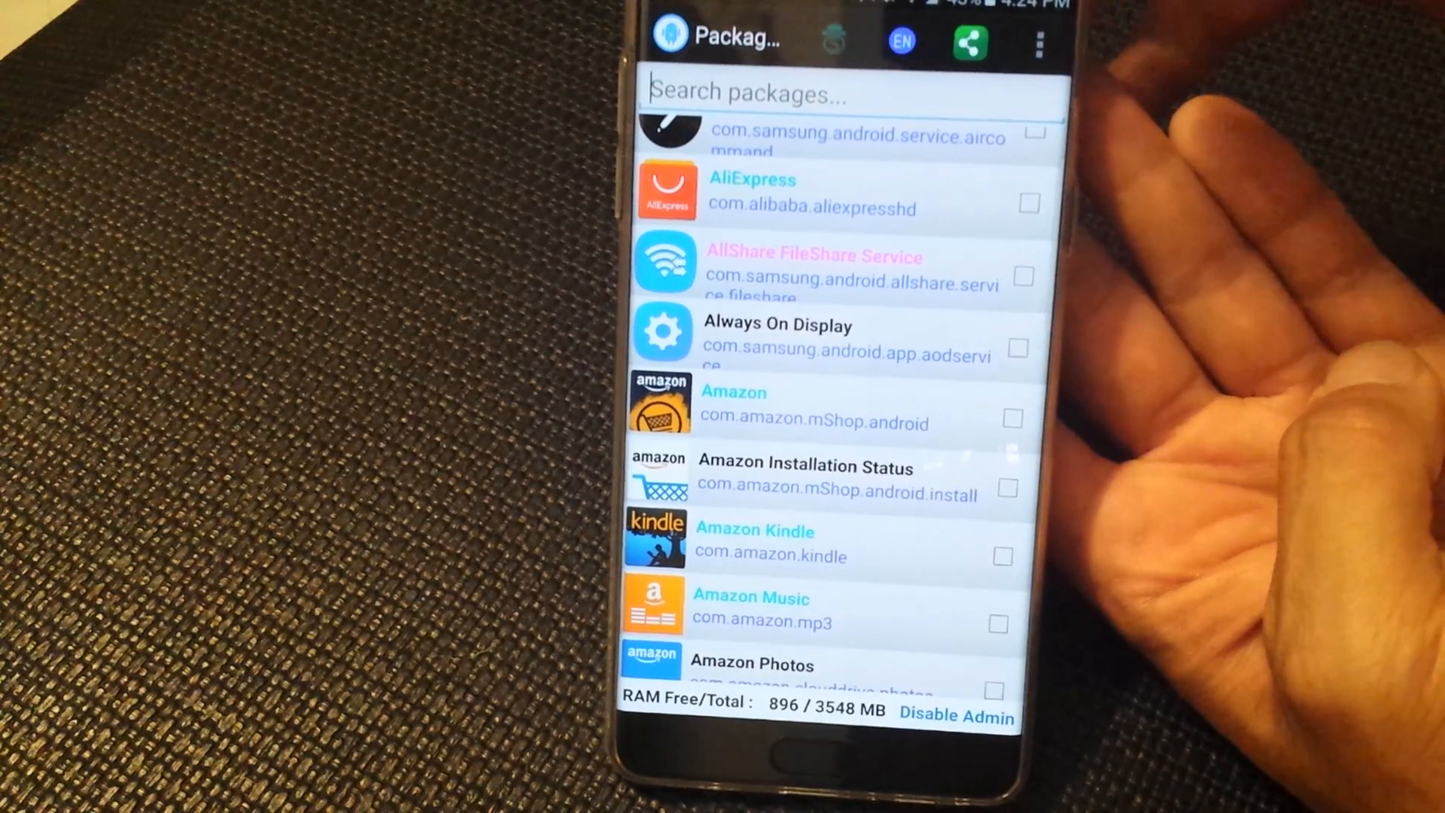
pyautogui.scroll(-3)
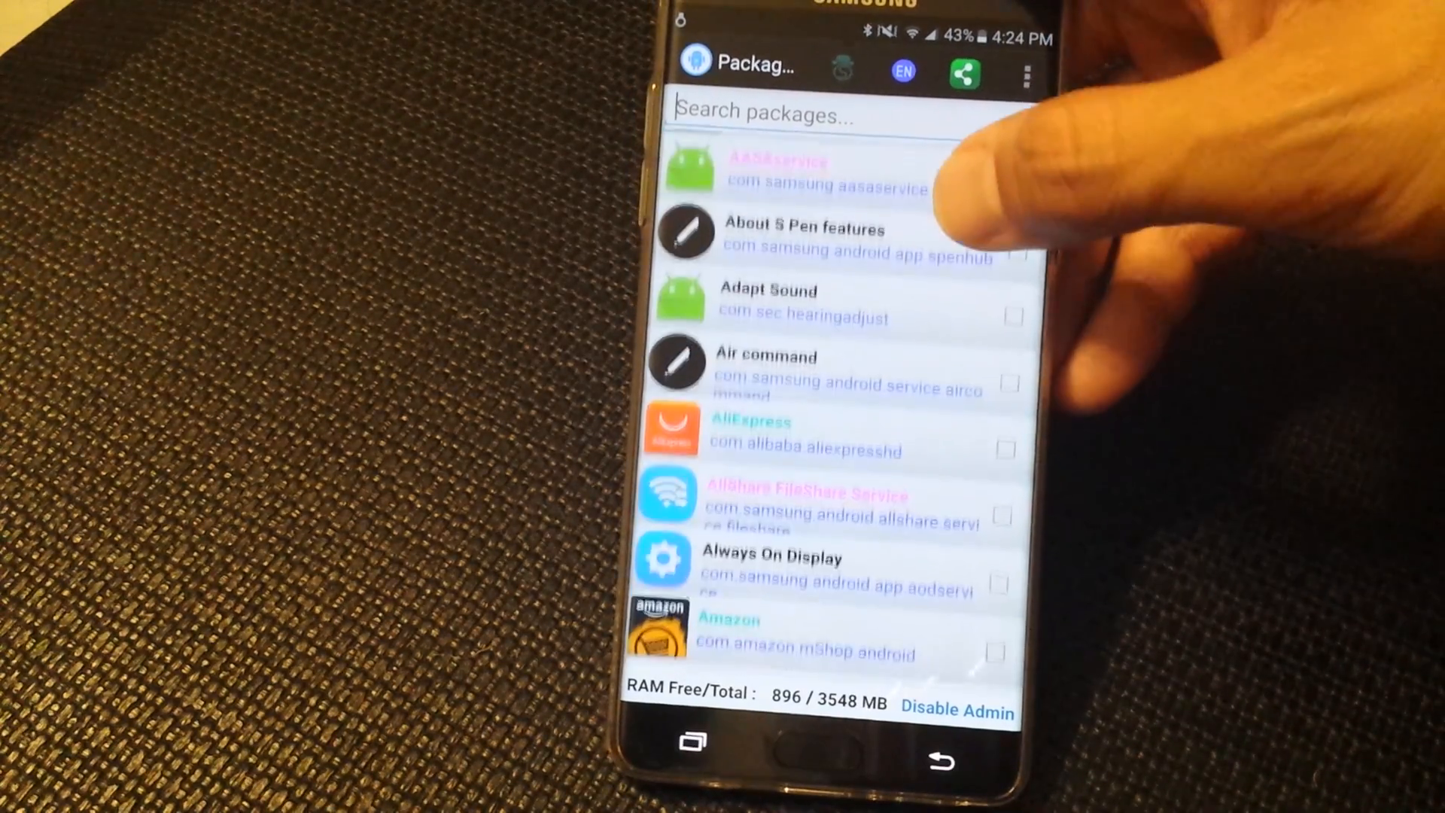
pyautogui.scroll(-3)
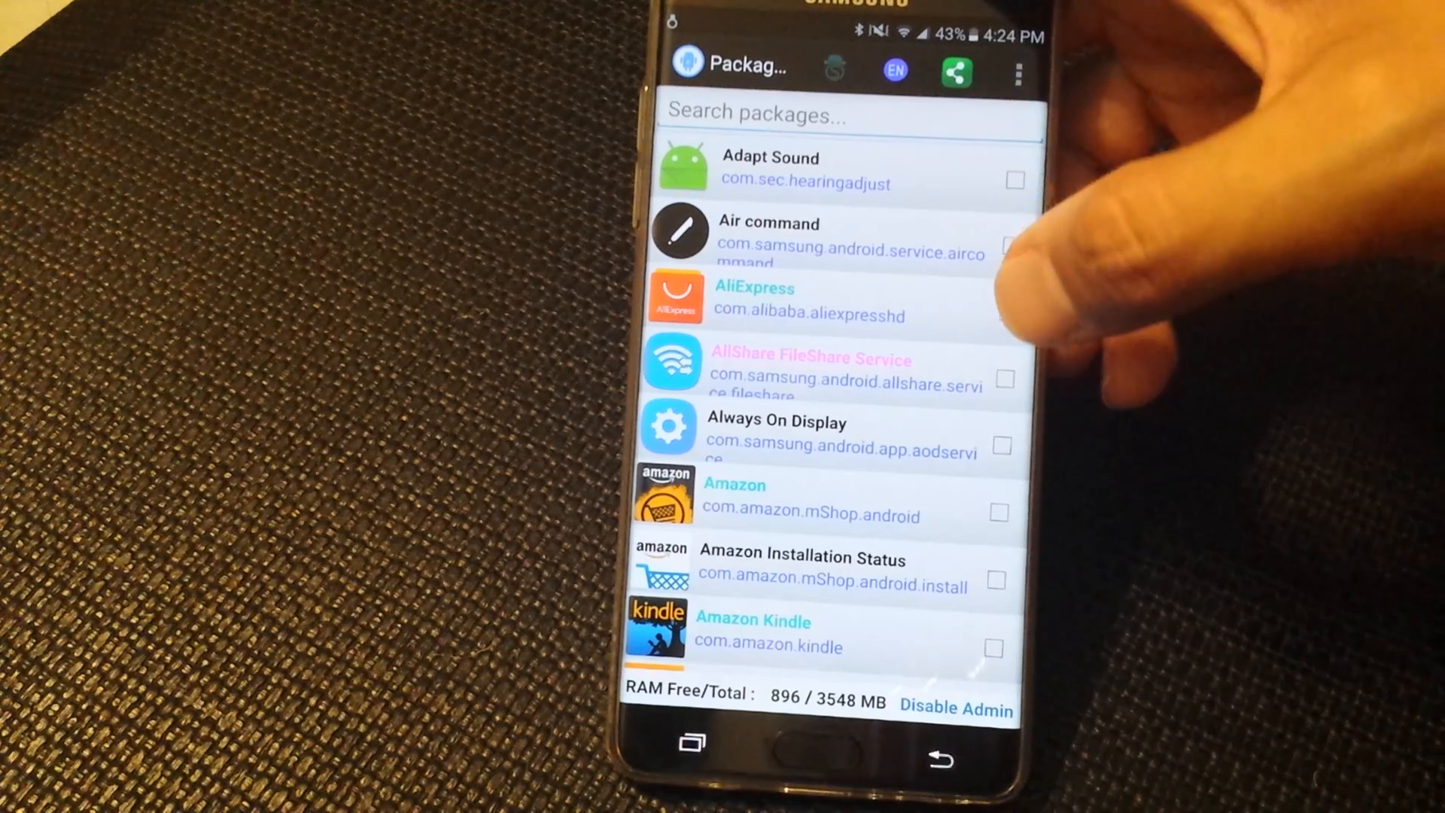